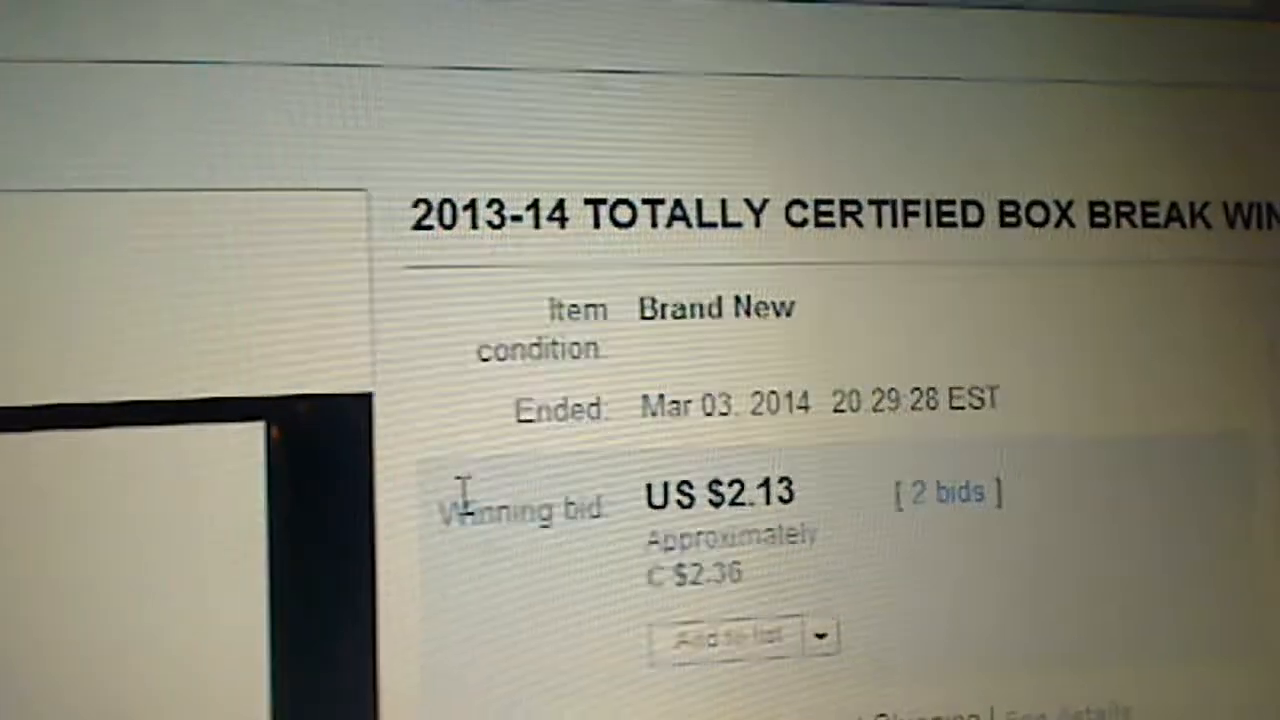
scroll(down, 3)
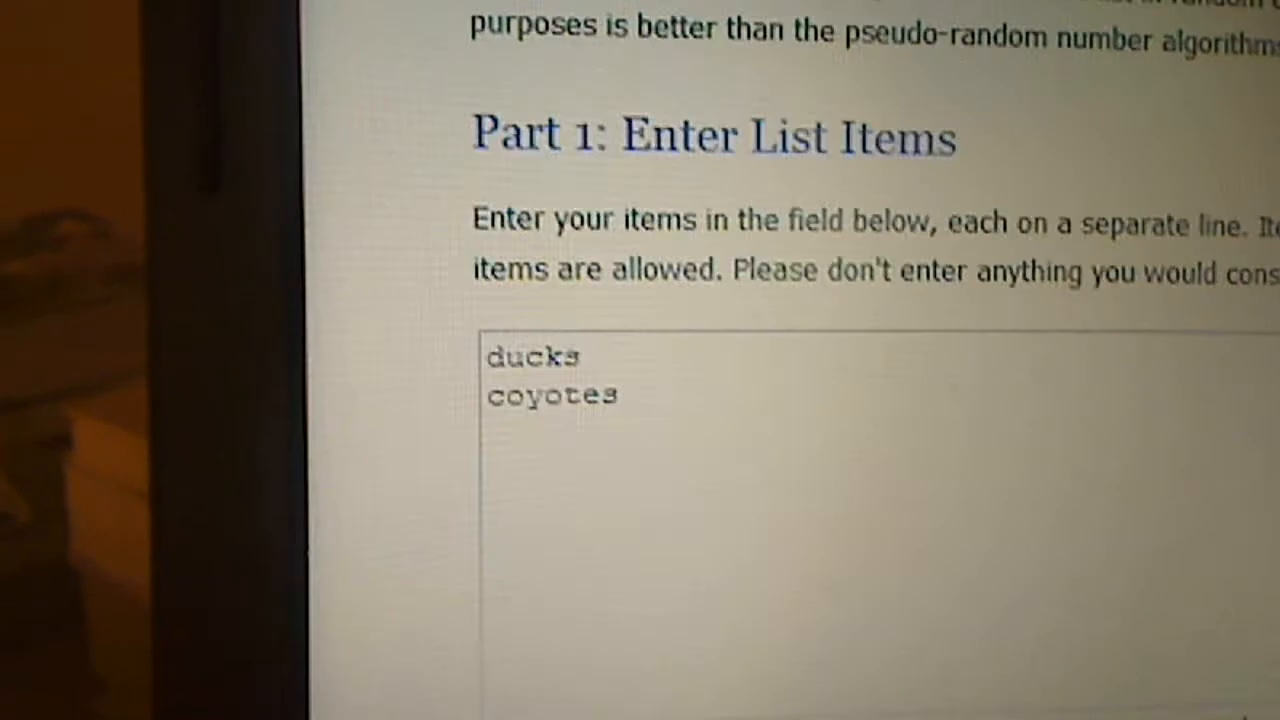
scroll(up, 3)
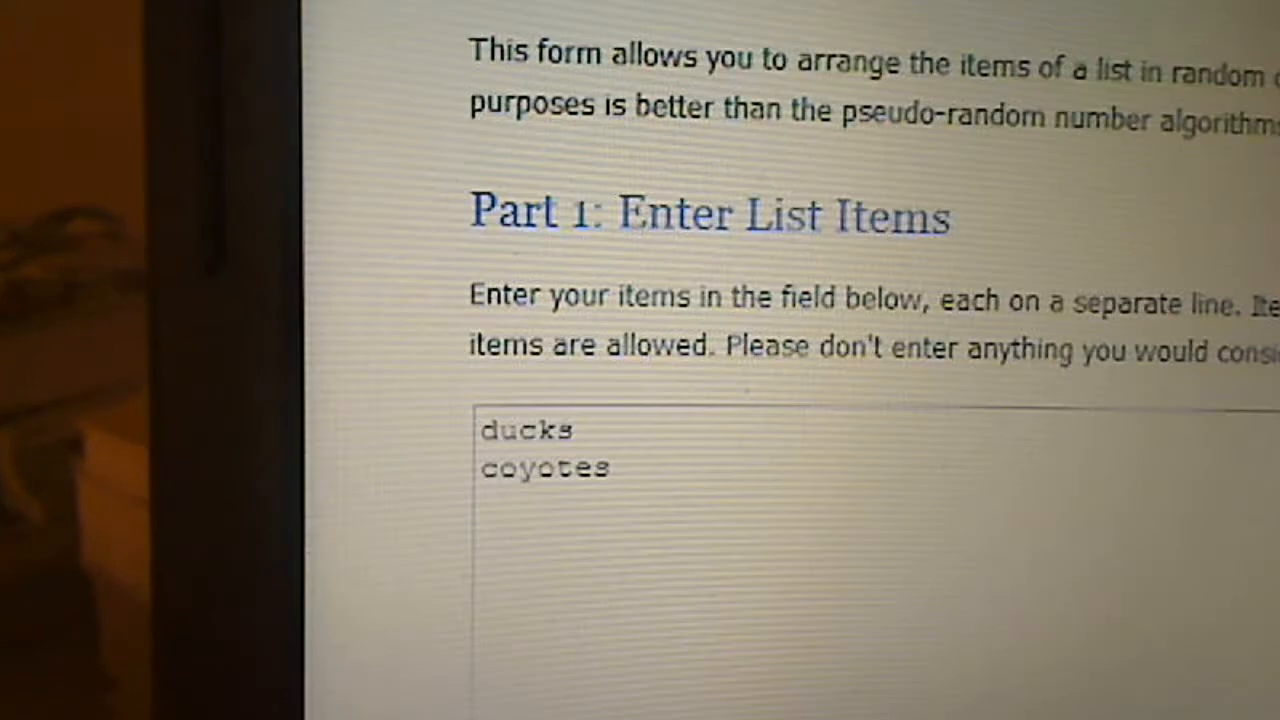
scroll(up, 3)
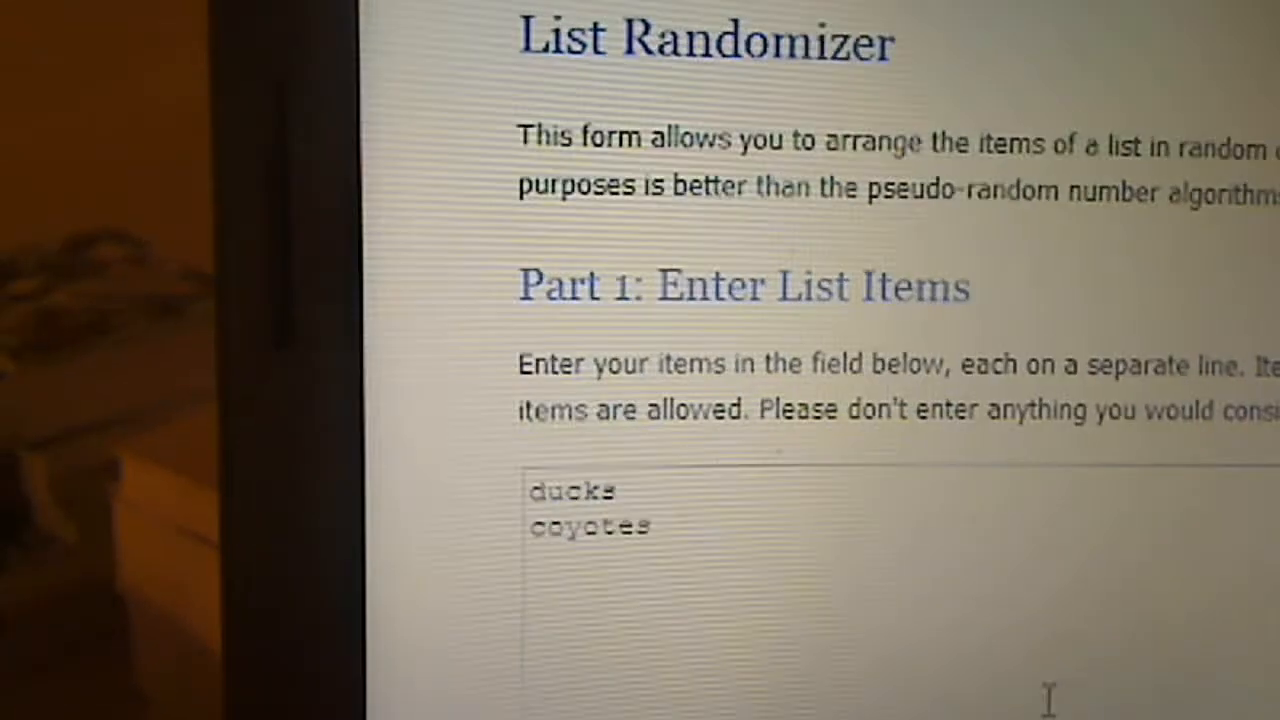
scroll(down, 3)
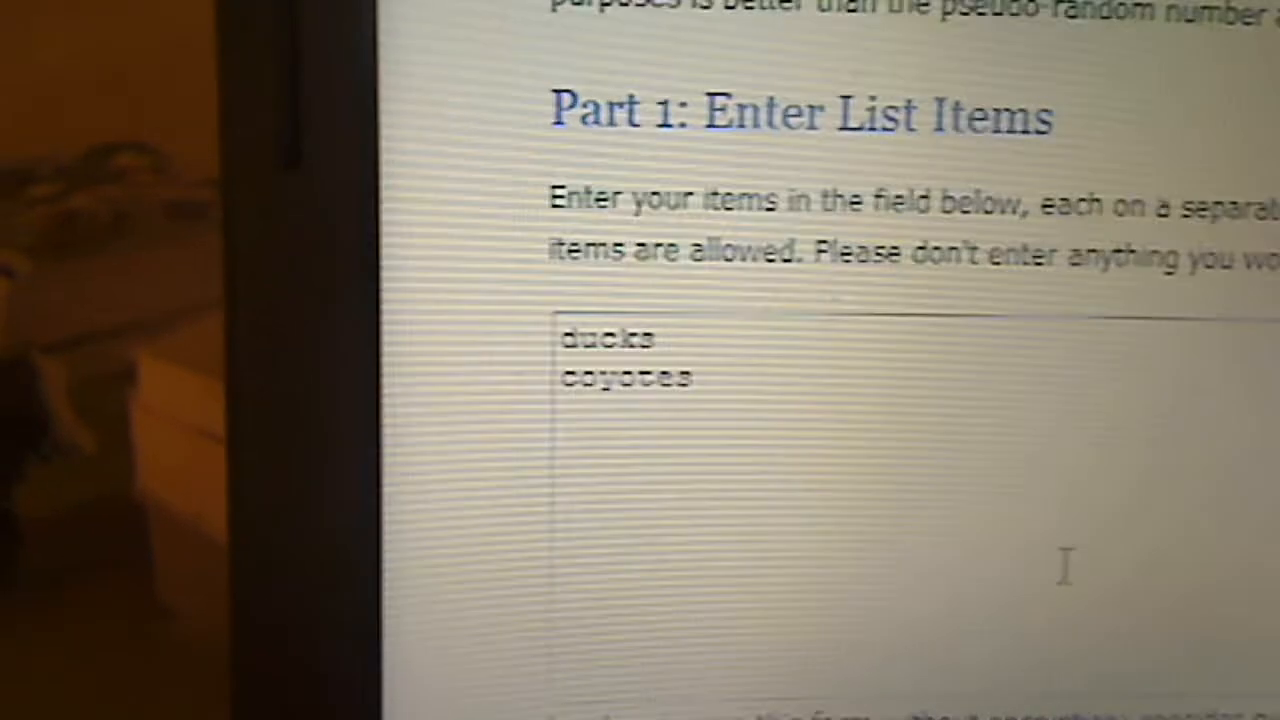
scroll(up, 3)
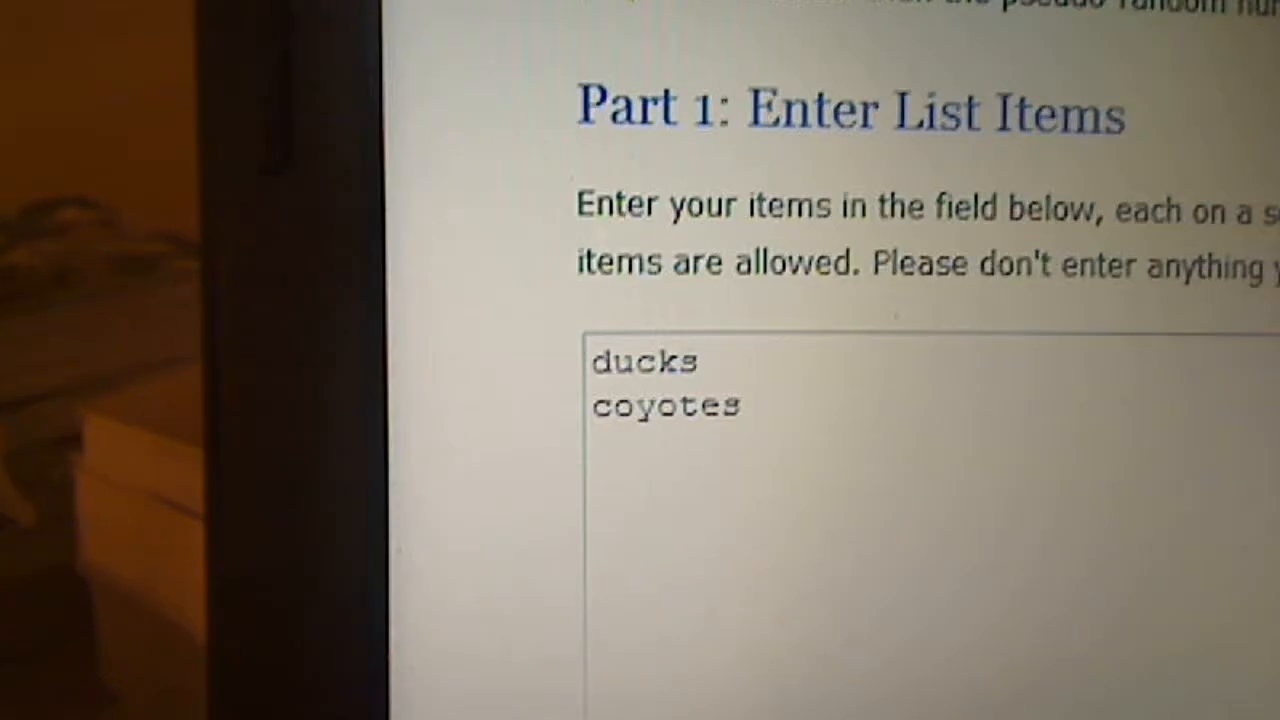
scroll(up, 3)
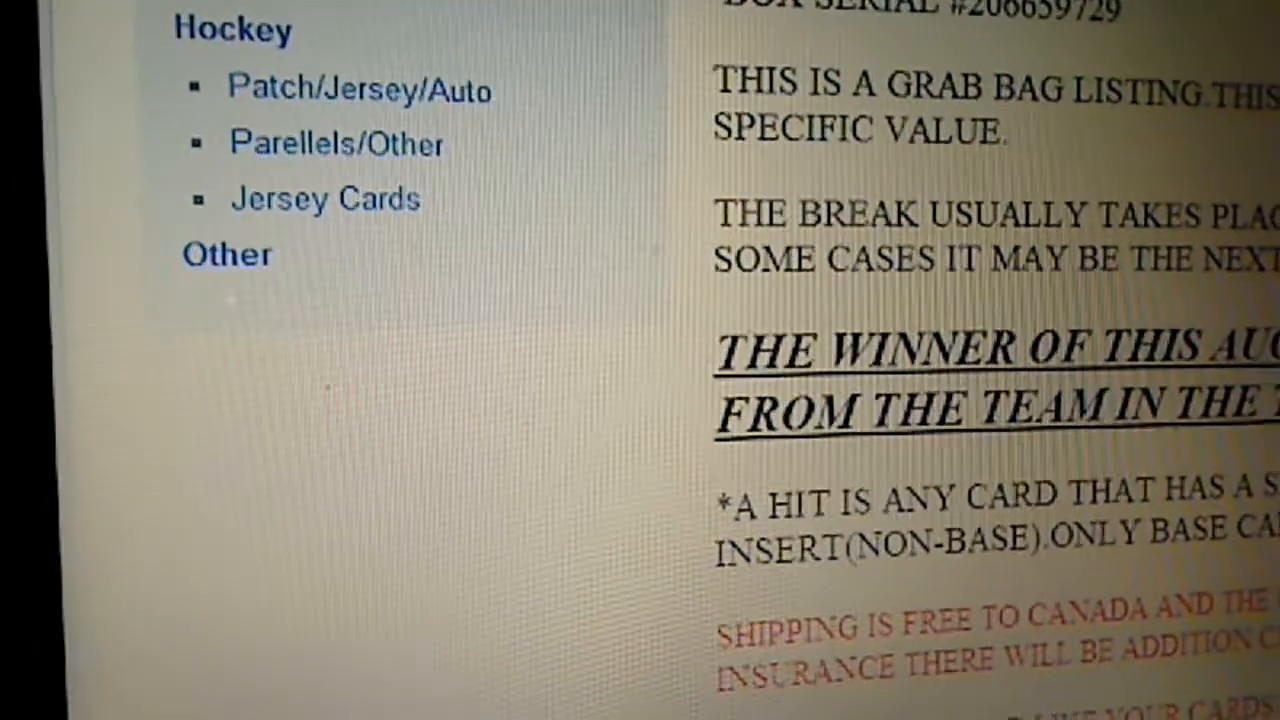
scroll(up, 3)
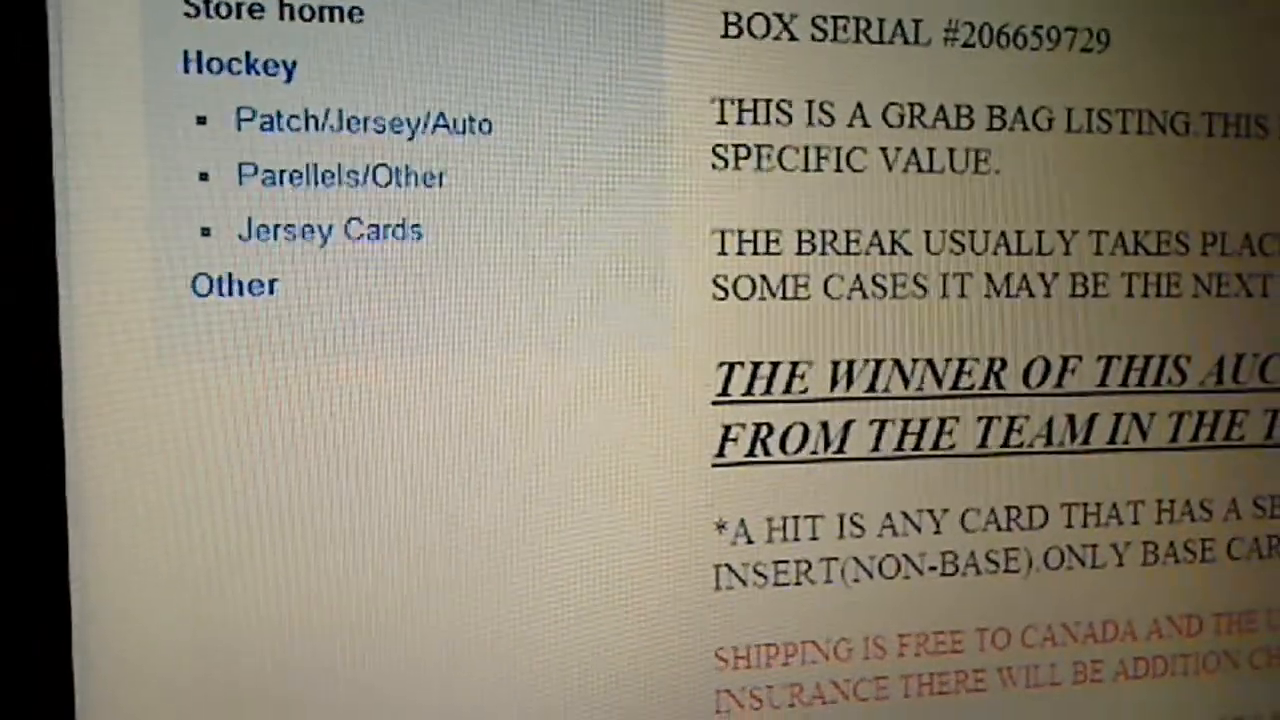
scroll(down, 3)
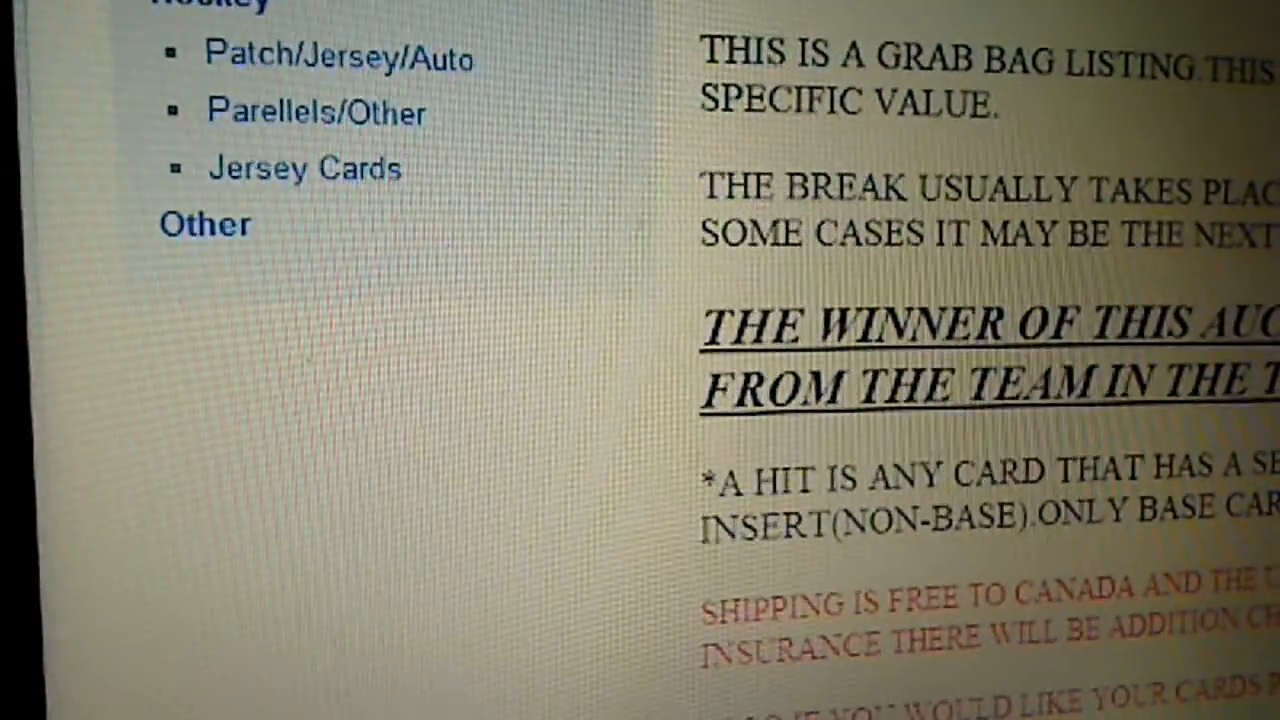